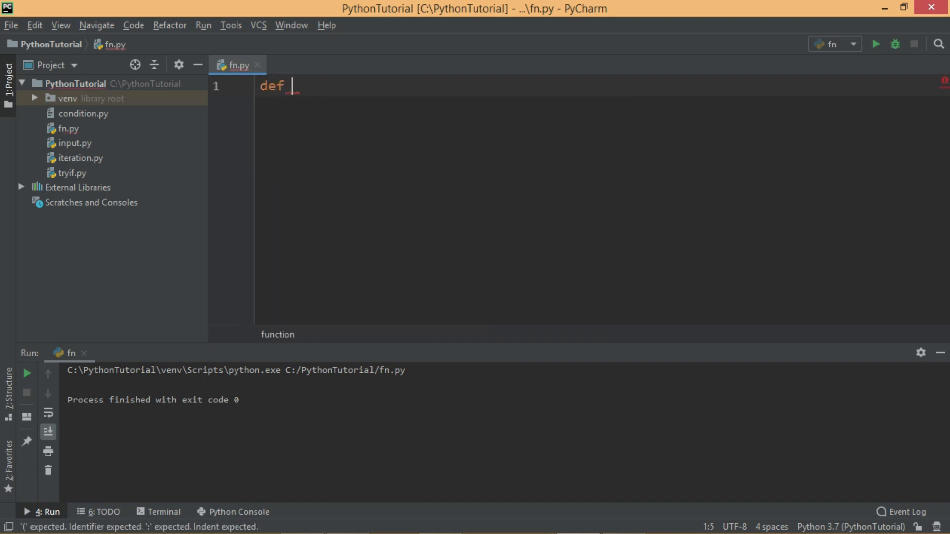
Step: Define the header def pow(n,p): for a power function in fn.py
text(pow)
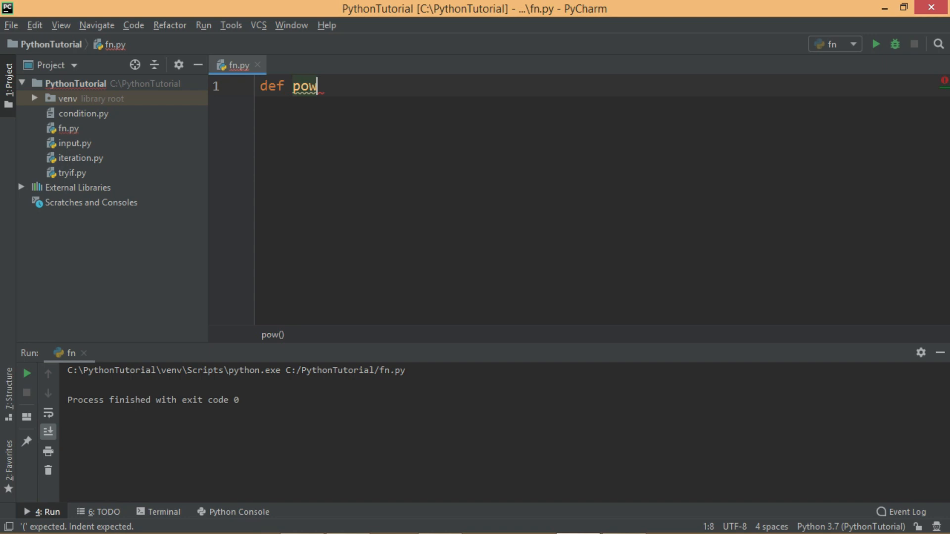
text(())
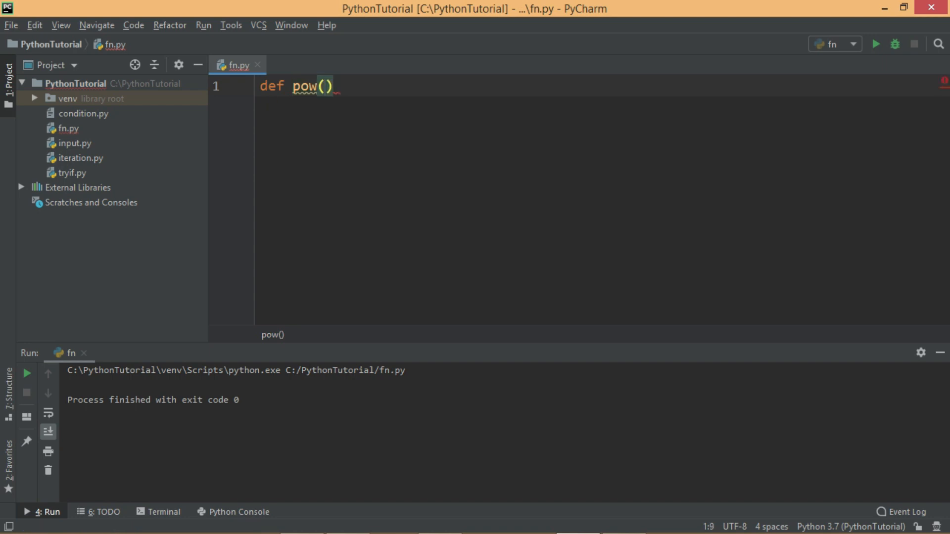
text(n)
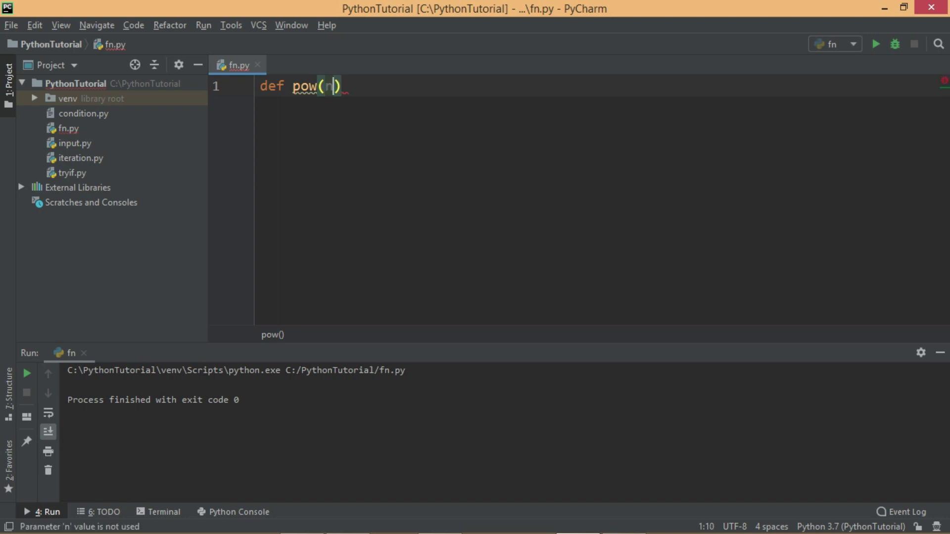
text(,p)
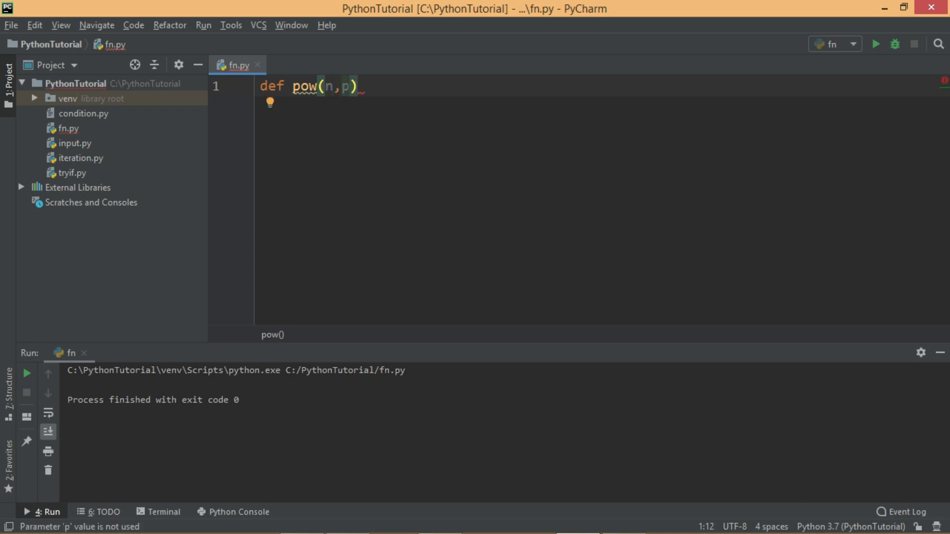
text(:)
text(print(n**p))
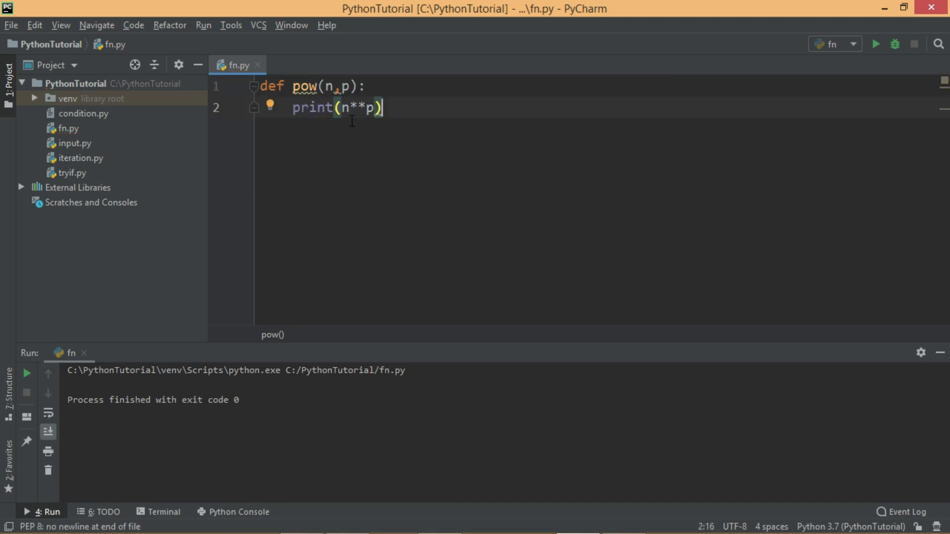
Step: Add the call pow(3,2) on a line below the function body
click(372, 107)
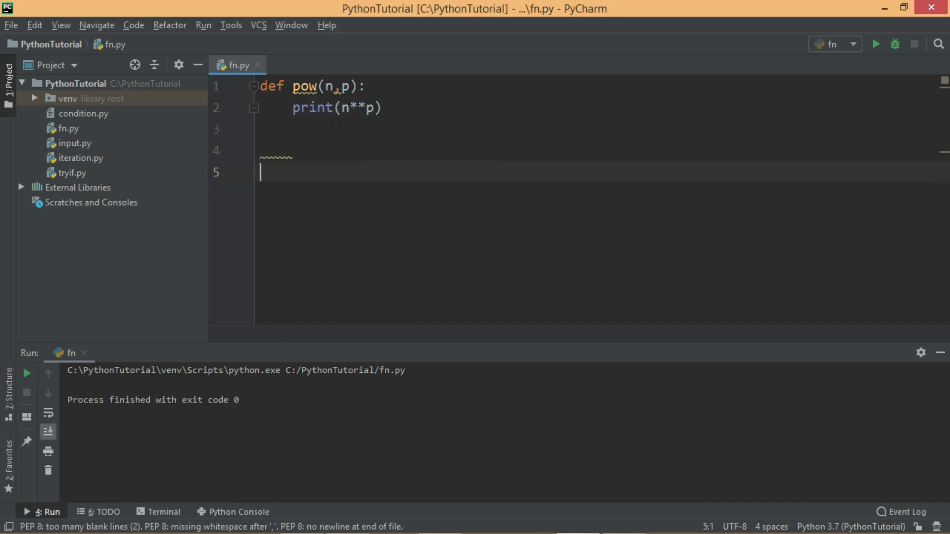
key(BackSpace)
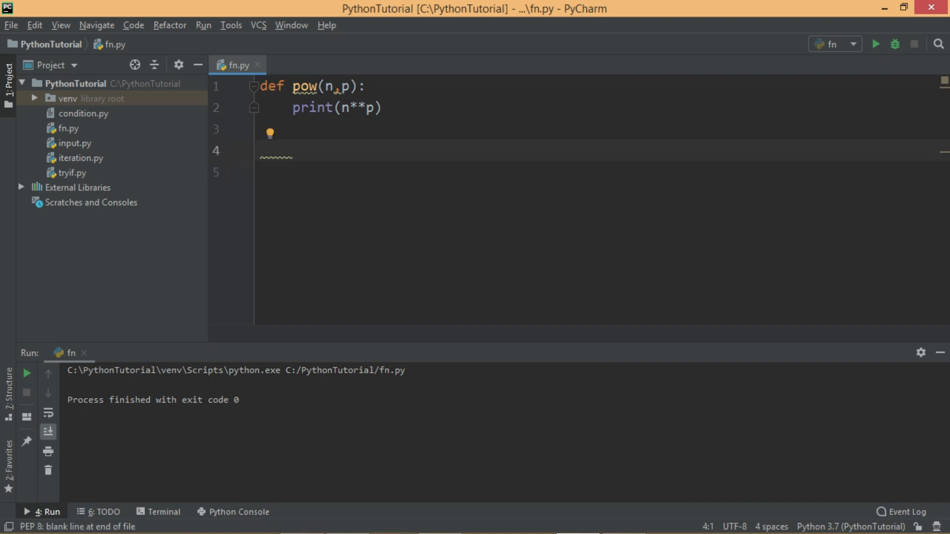
text(pow())
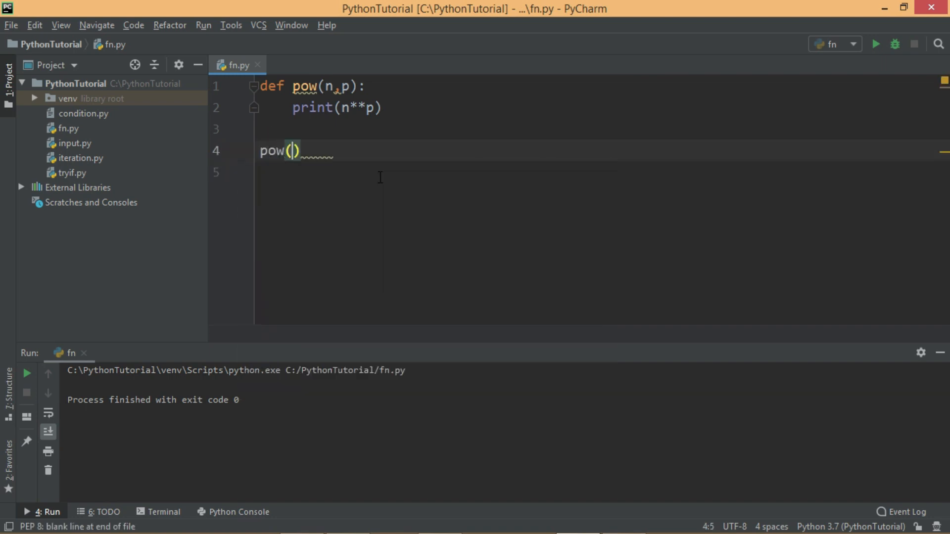
text(3)
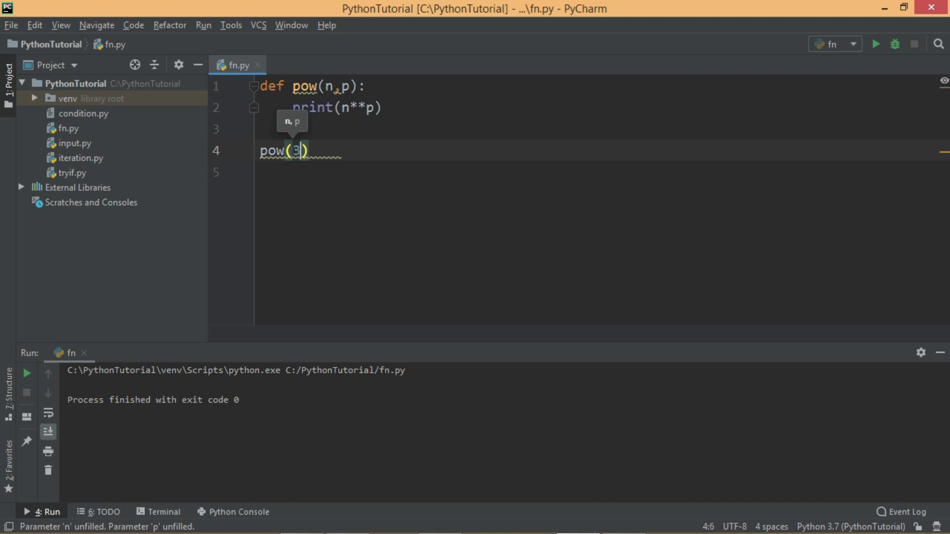
text(,)
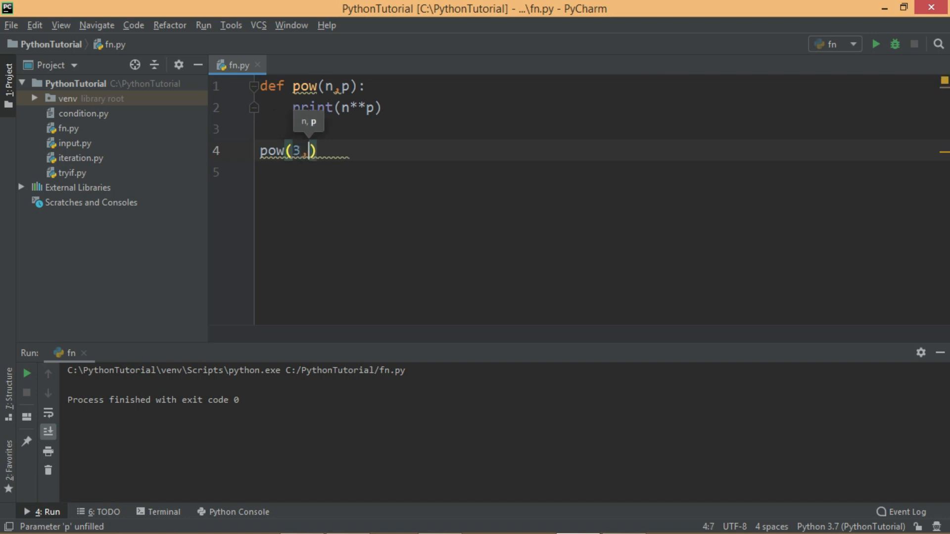
text(2)
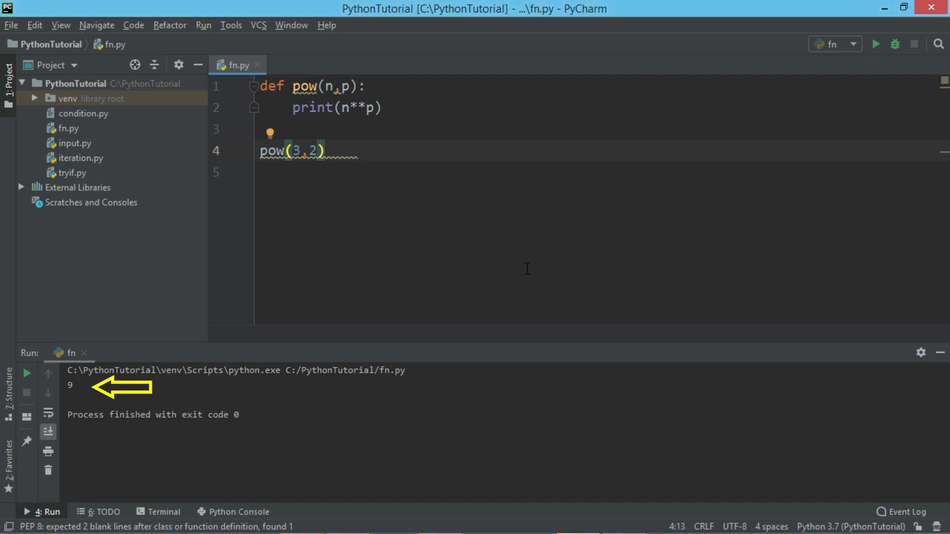
mouse_move(263, 259)
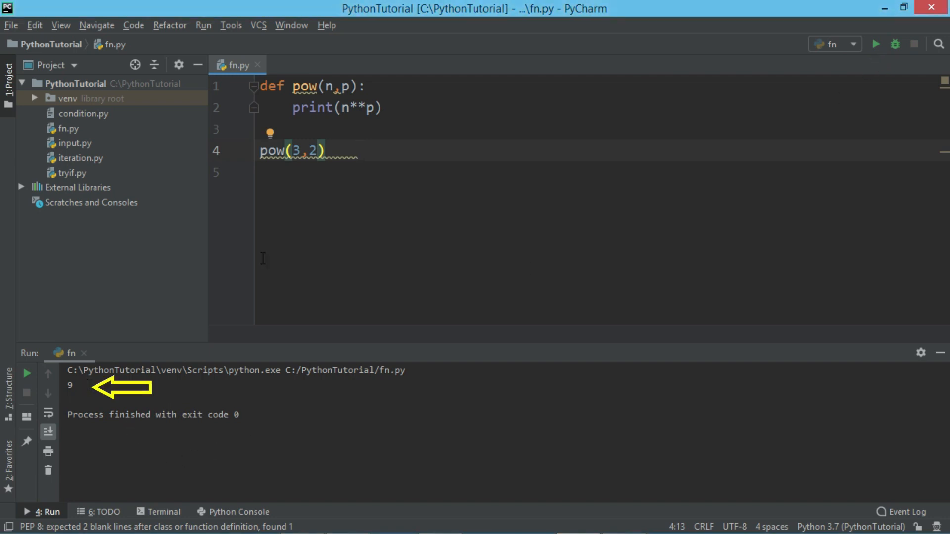
mouse_move(362, 166)
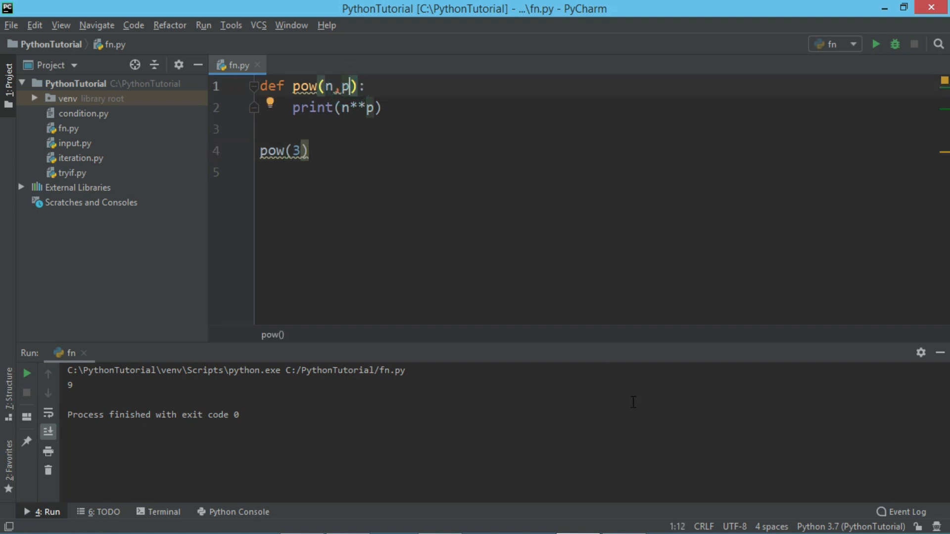
mouse_move(627, 396)
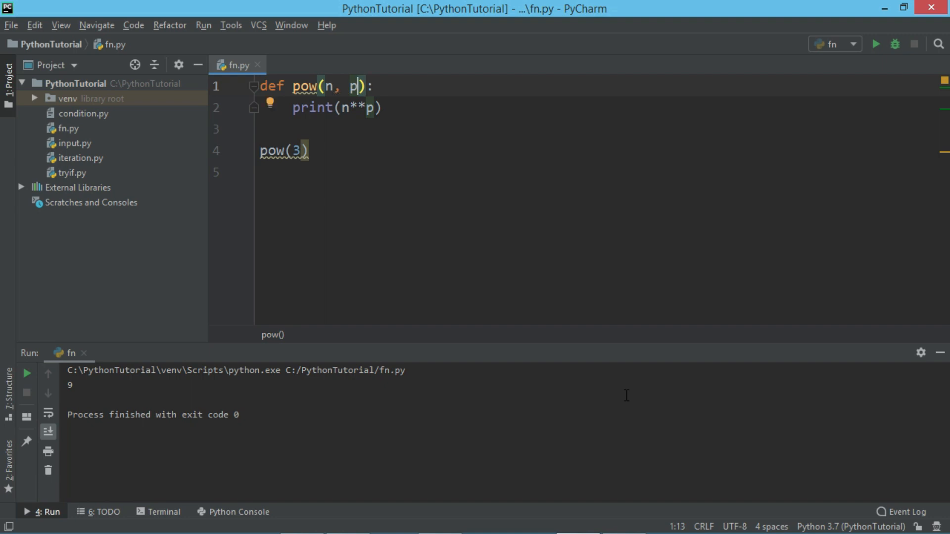
Step: Give p a default of 2, run pow(3,3) to print 27, and start trimming the call
text(=2)
click(285, 151)
text(,3)
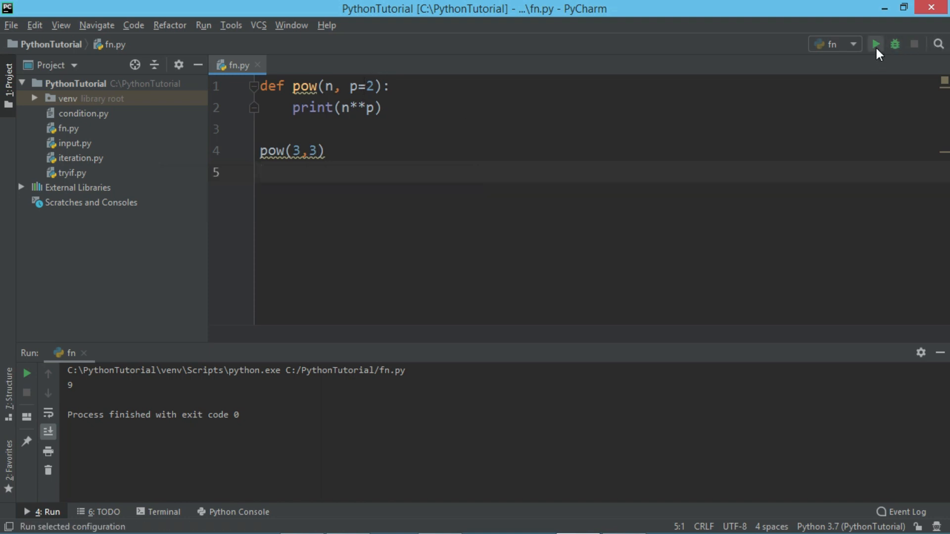
click(875, 45)
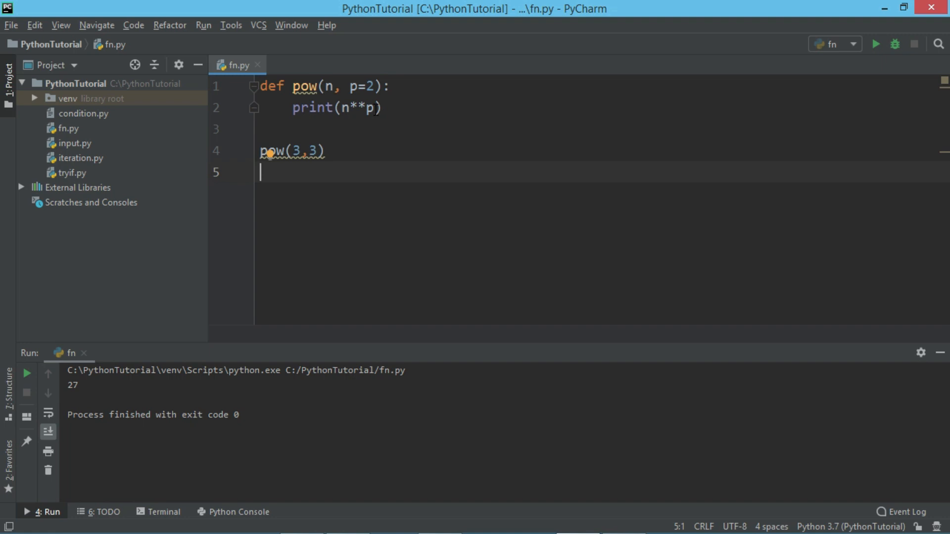
key(BackSpace)
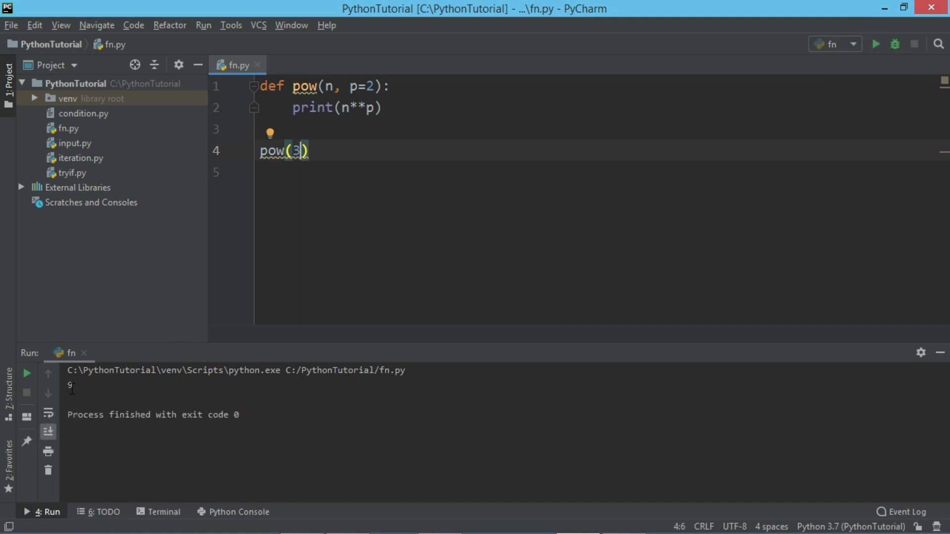
Step: Place the caret in the pow call to reduce it to pow(3)
click(320, 149)
text(names(name1="First",name2="Second")
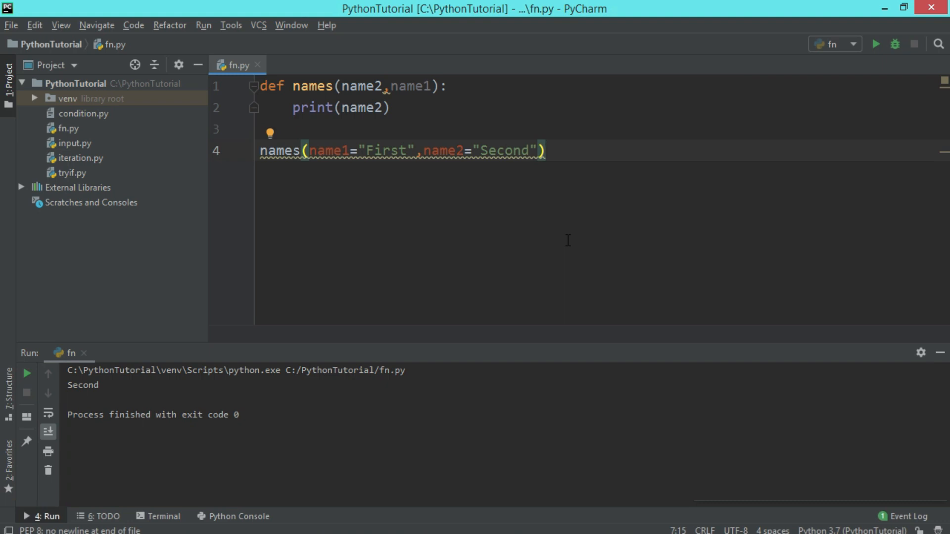
Step: Select the names() keyword-argument example and its printed output Second for removal
click(381, 150)
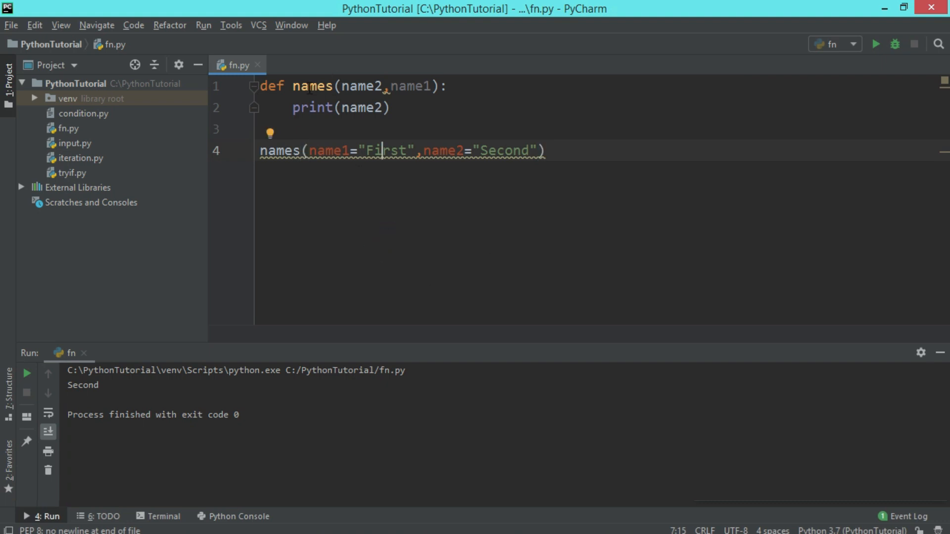
double_click(313, 86)
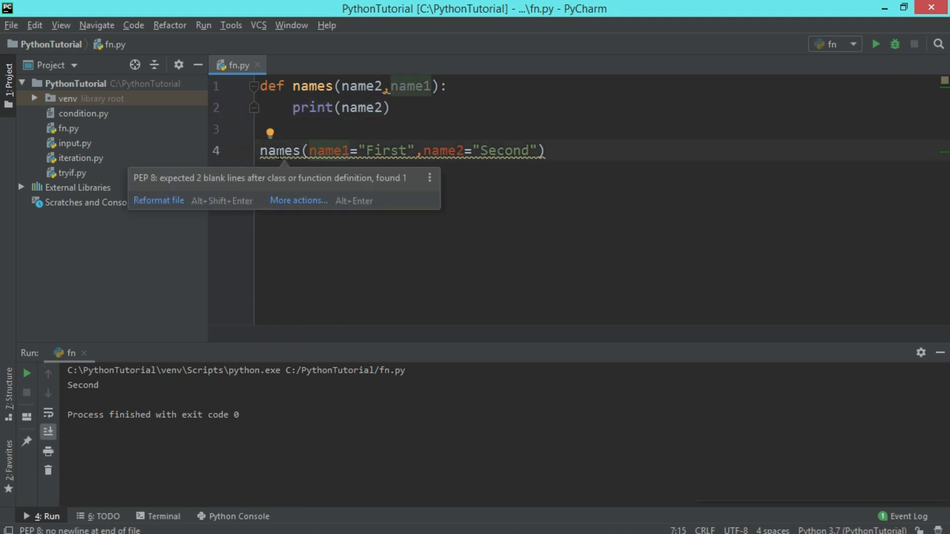
double_click(279, 150)
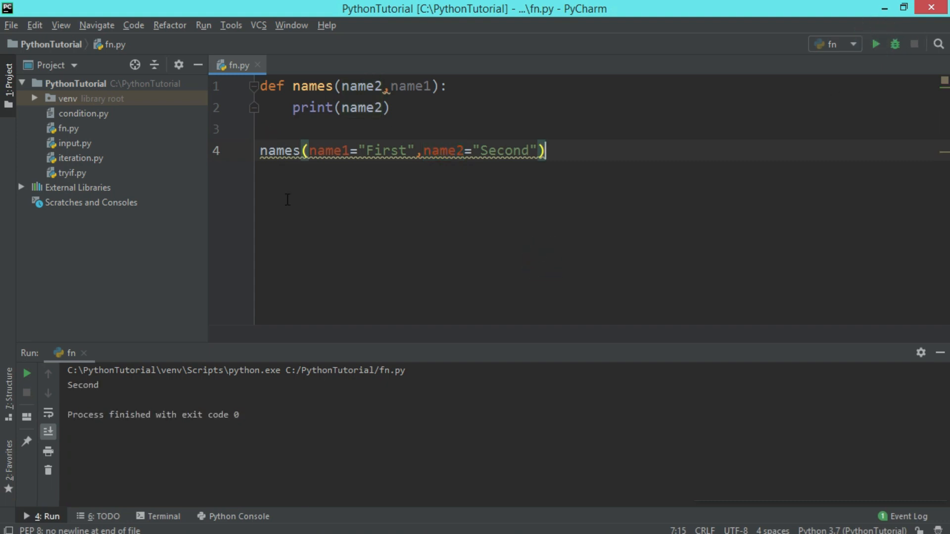
mouse_move(104, 385)
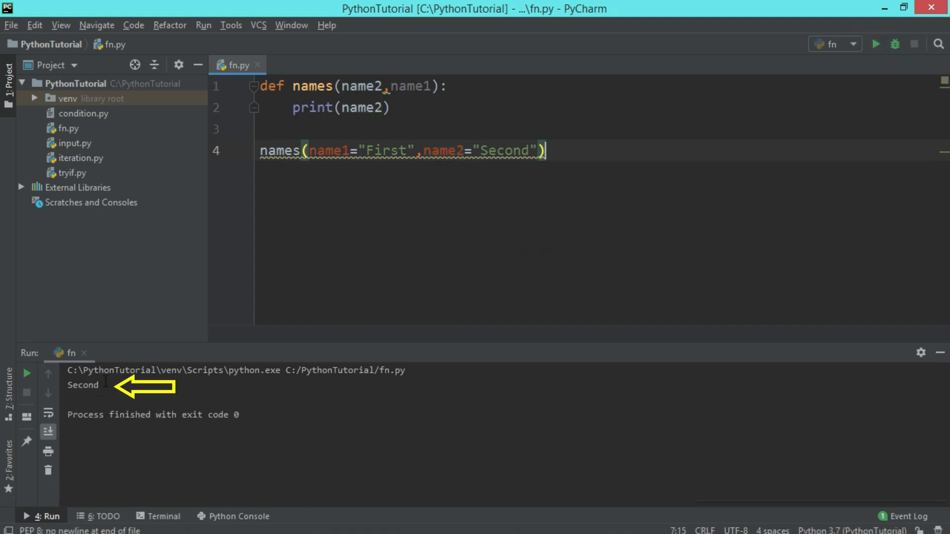
double_click(83, 385)
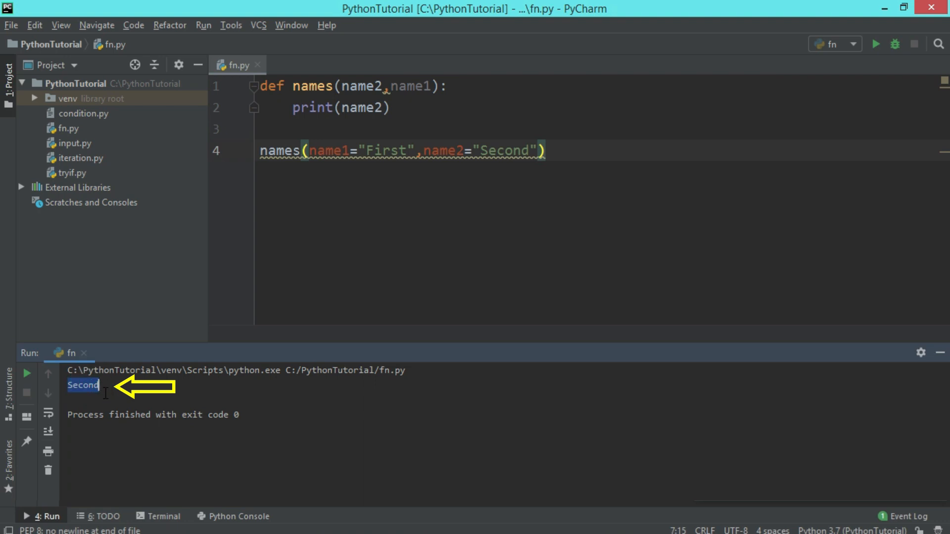
mouse_move(408, 87)
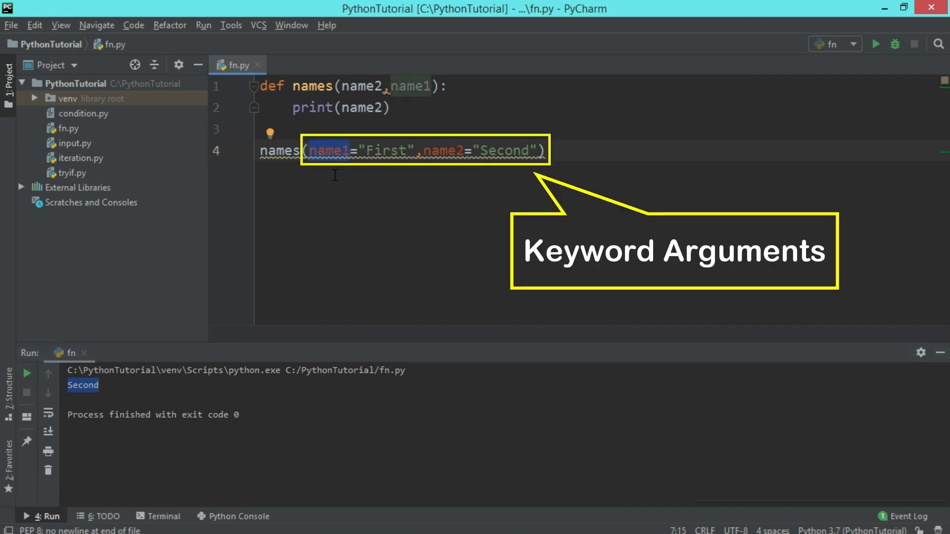
click(330, 150)
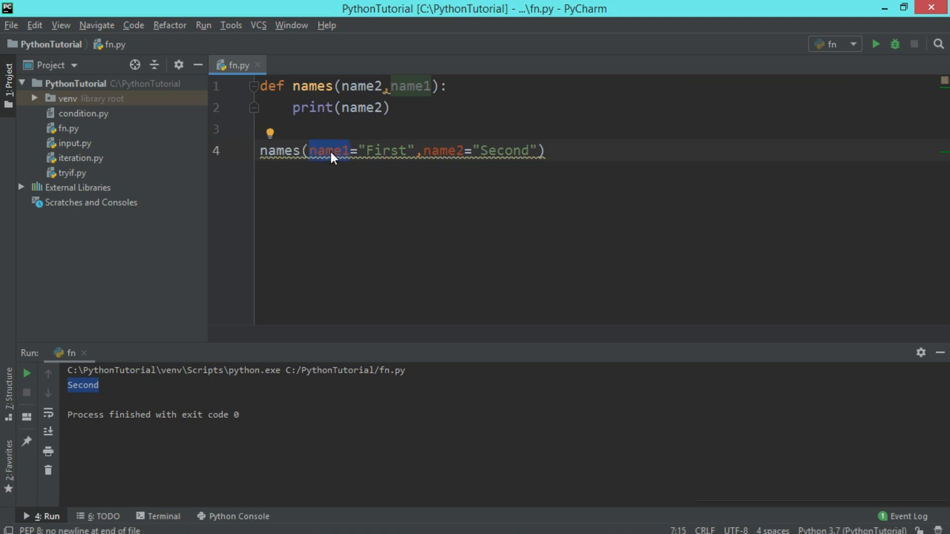
double_click(386, 150)
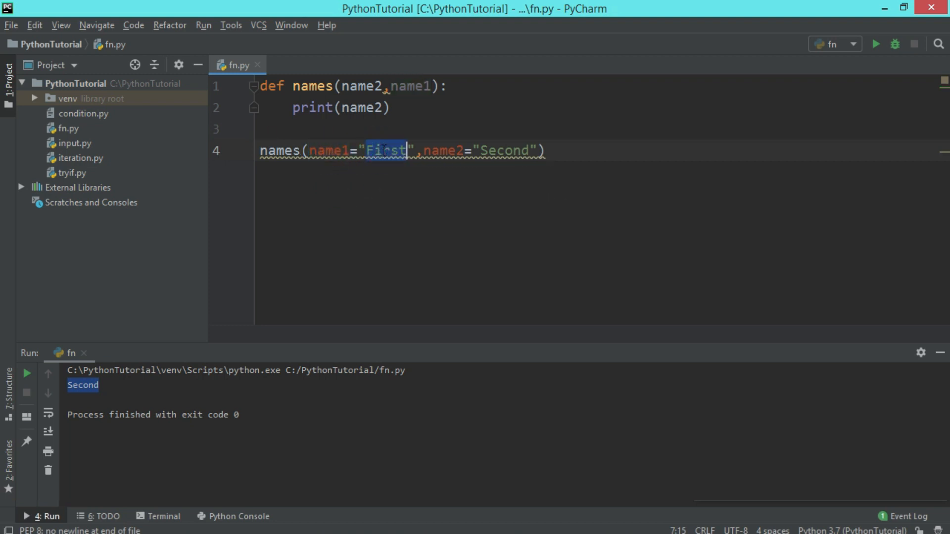
Step: Replace the selected call value with the text key = value
text(k)
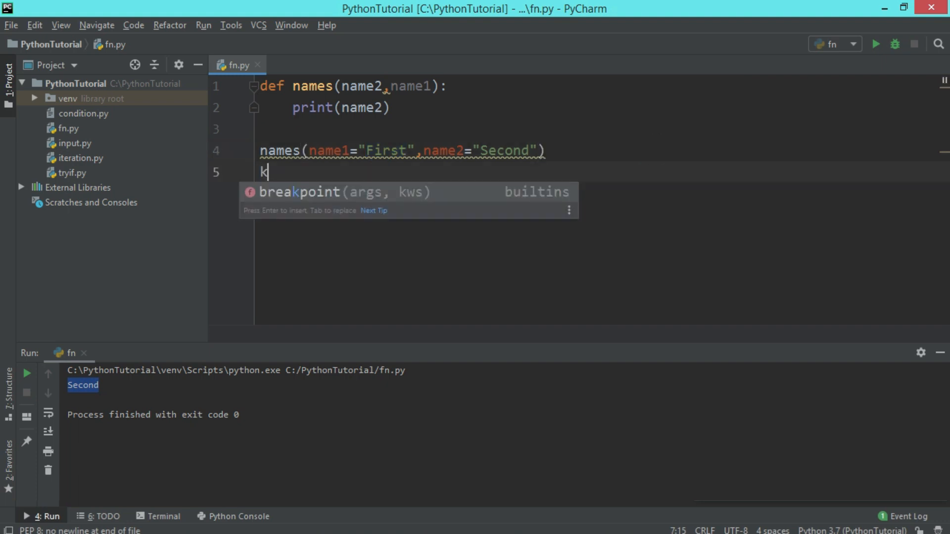
text(ey = v)
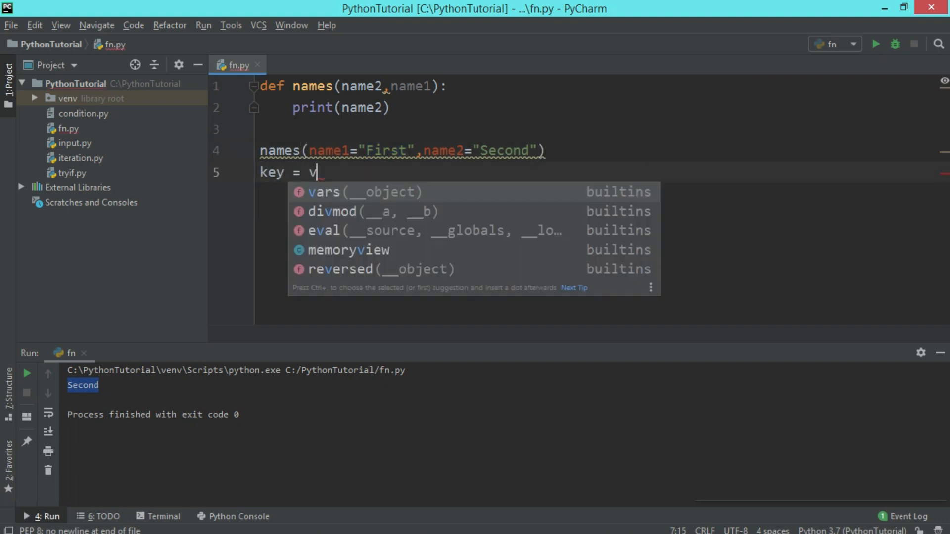
text(alue)
click(598, 86)
text(d)
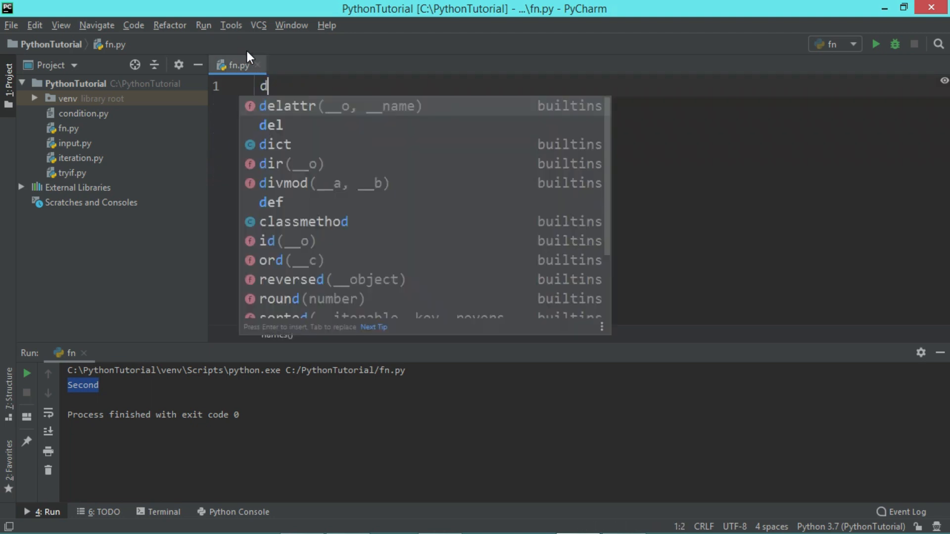
Step: Write an empty def sum() header on the first line
text(ef sum)
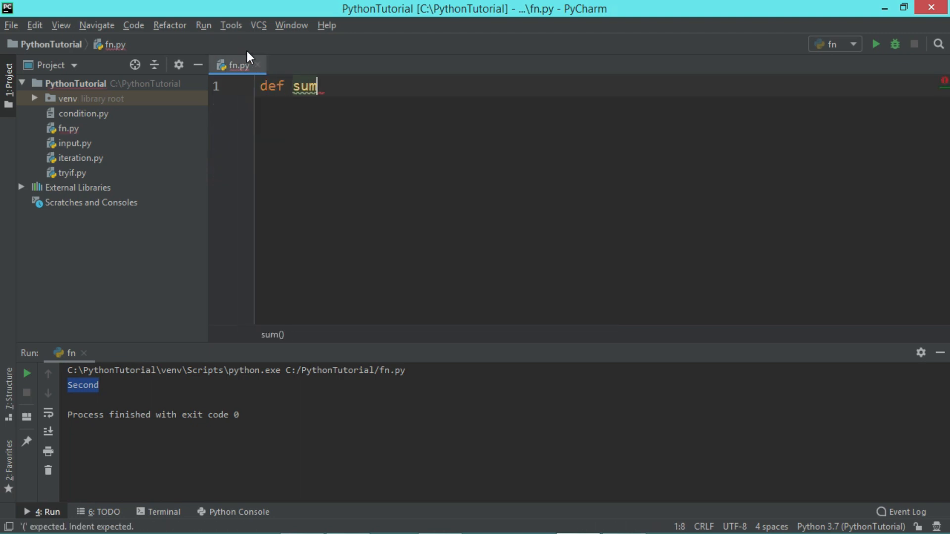
text(())
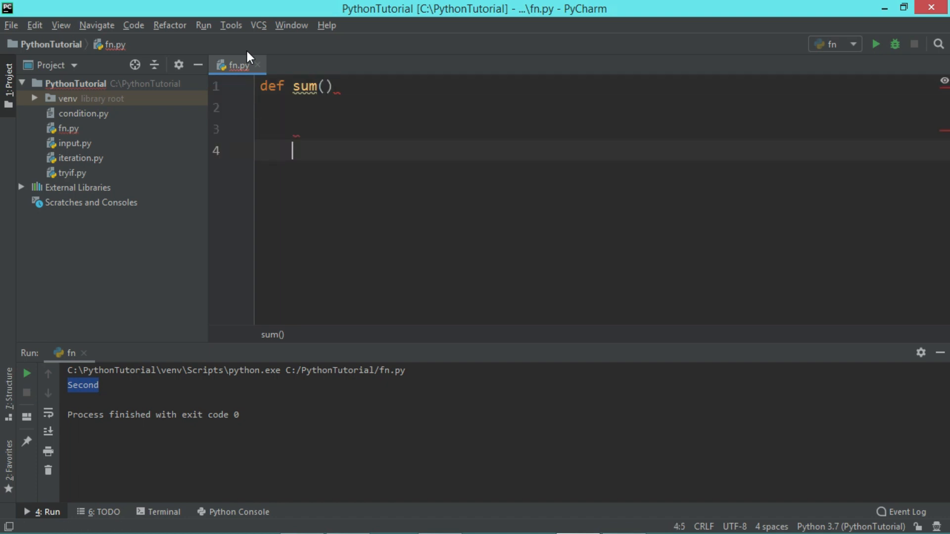
Step: Add the two calls sum(4,5,6) and sum(3,4) below it
text(s)
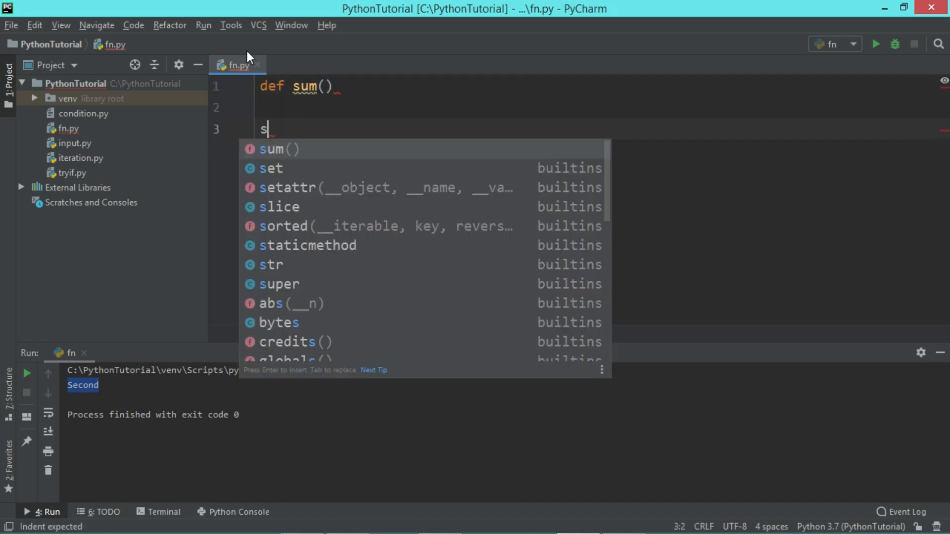
text(um(4,)
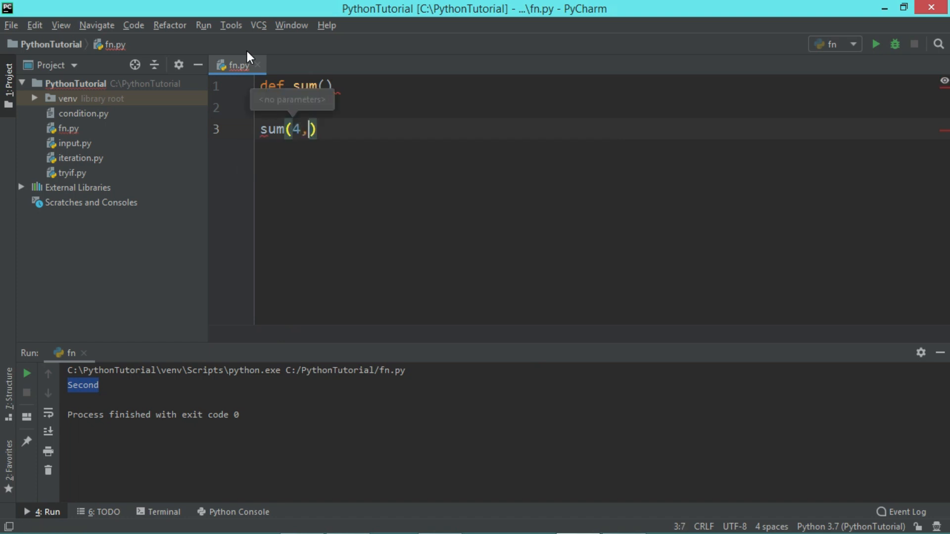
text(5,6)
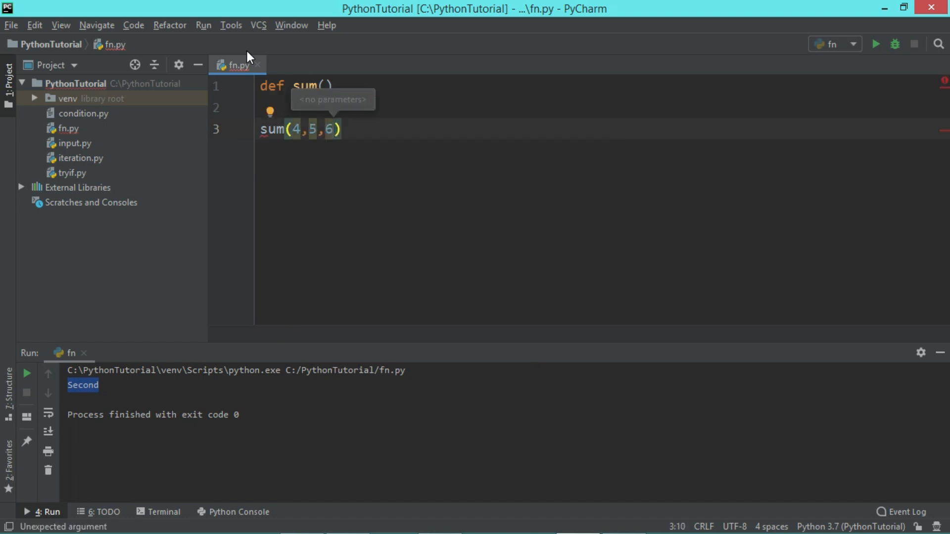
text(s)
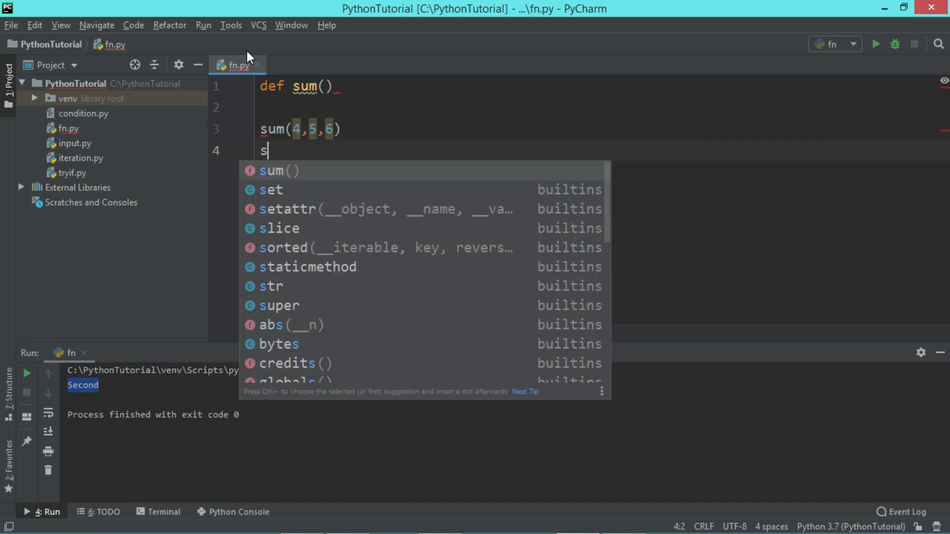
text(um(3,)
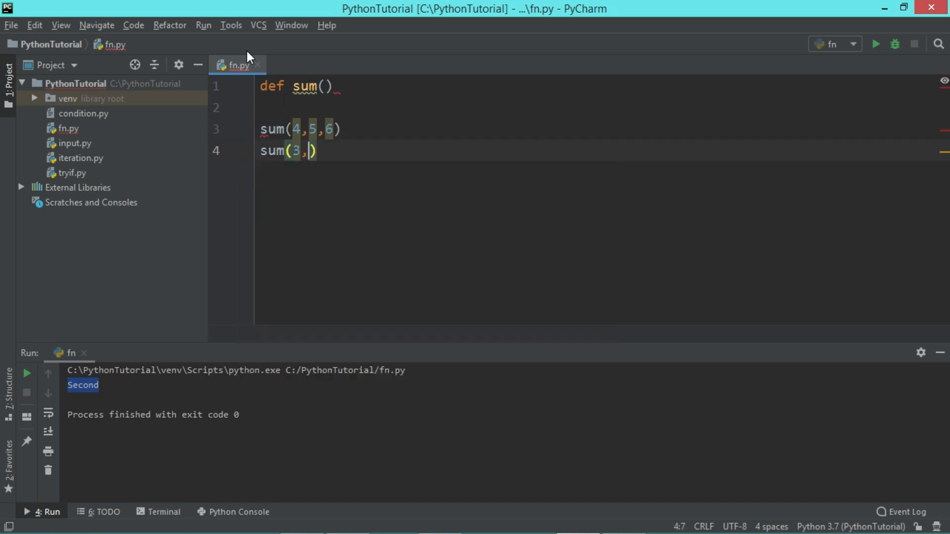
text(4)
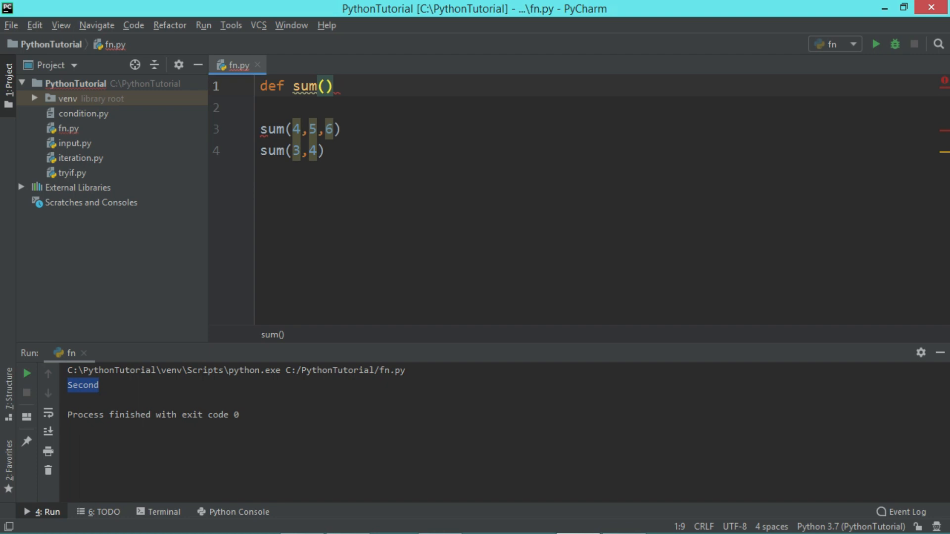
Step: Make the header def sum(*a): with print(a) and run fn.py, printing (4, 5, 6) and (3, 4)
text(*)
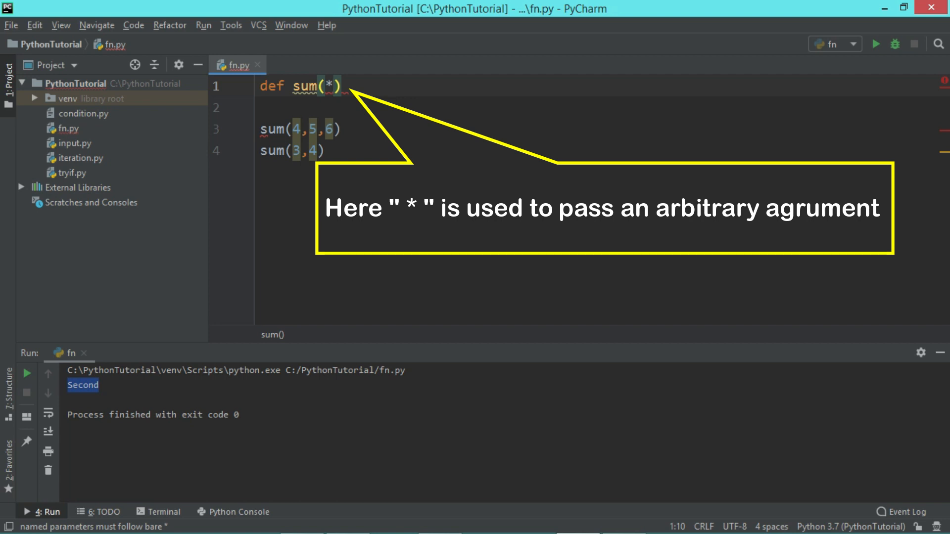
text(a):)
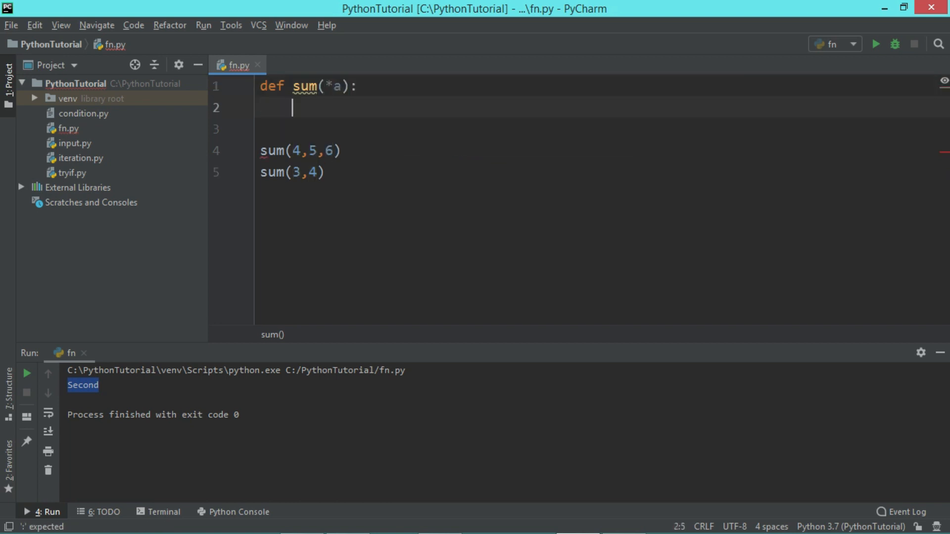
text(print()
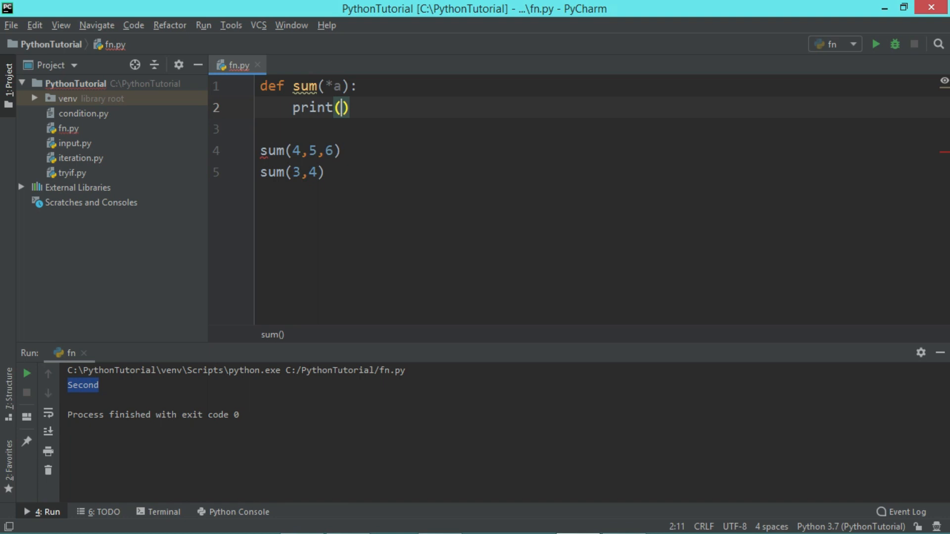
text(a)
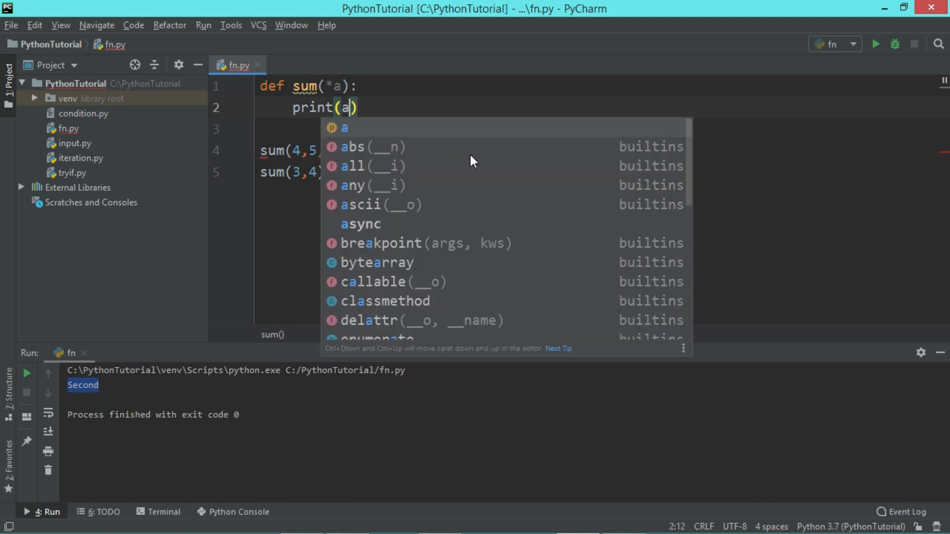
click(876, 45)
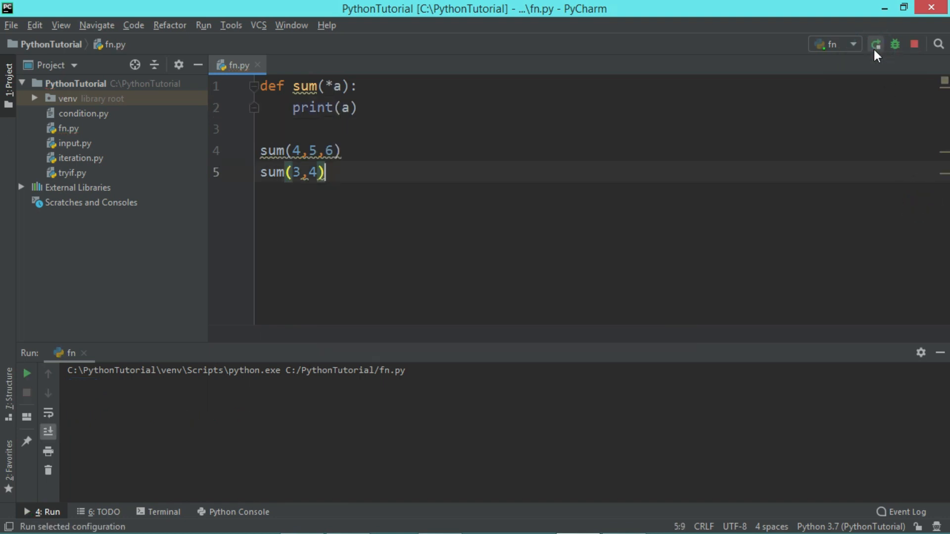
click(877, 44)
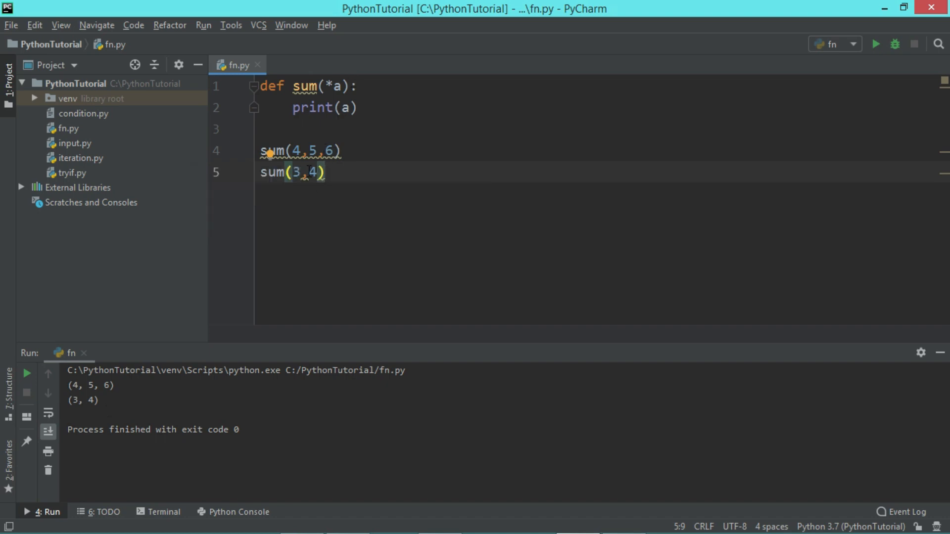
Step: Add empty index brackets after a inside print(a)
click(336, 85)
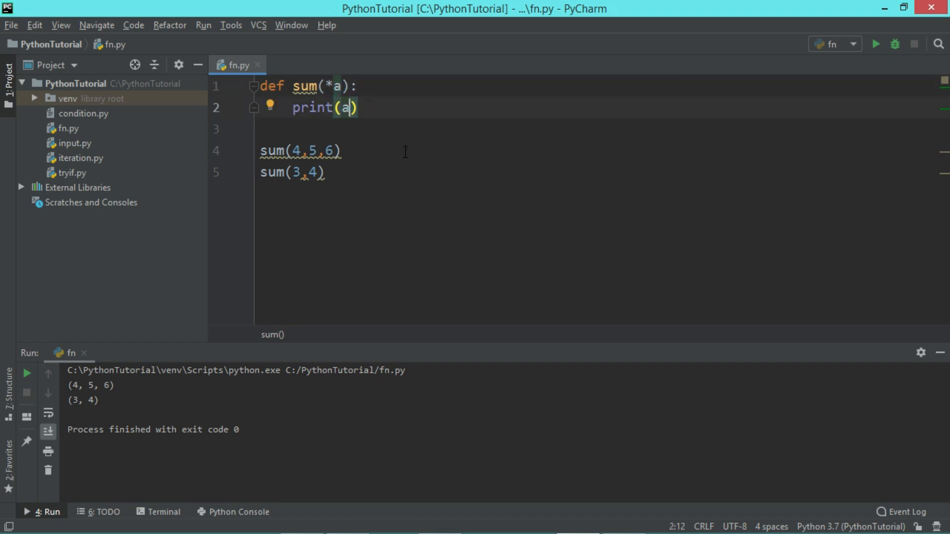
text([])
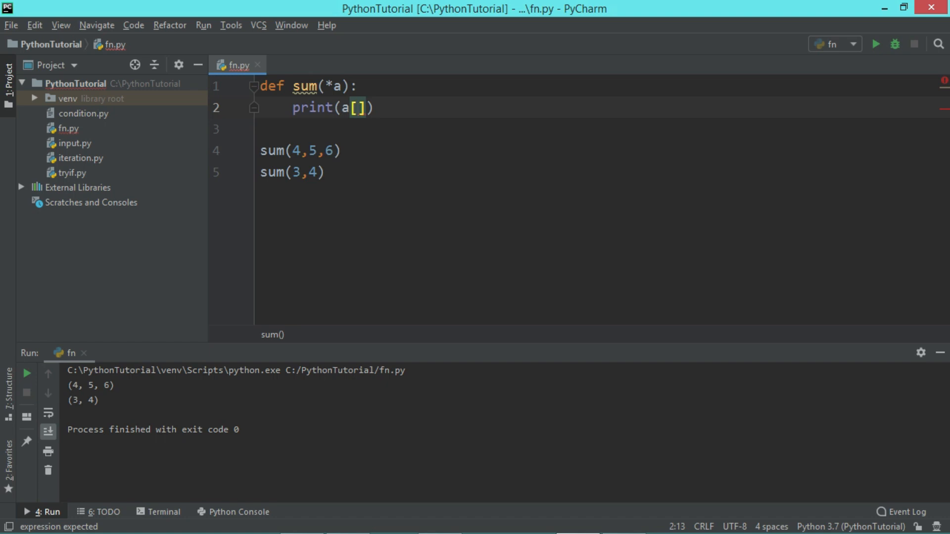
Step: Print a[0] to get 4 and 3, then revert to print(a)
text(0)
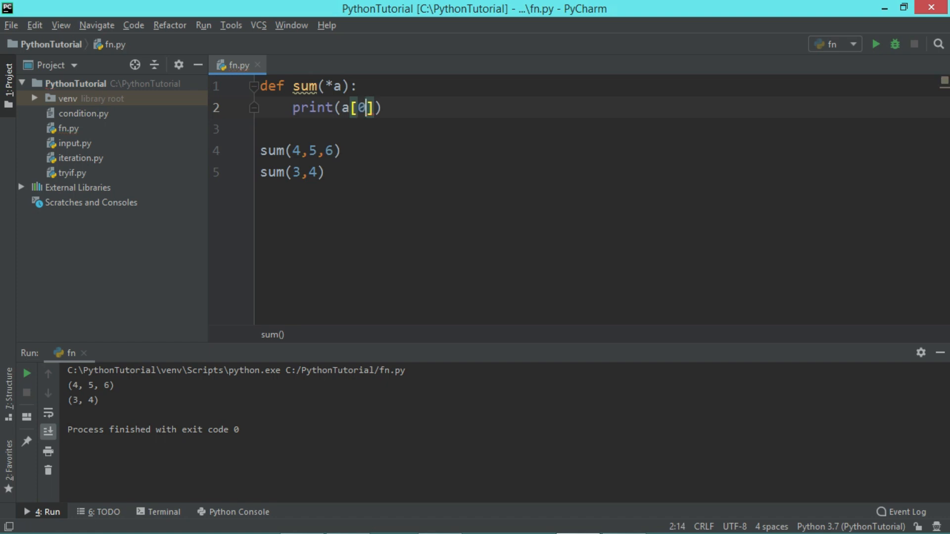
mouse_move(876, 44)
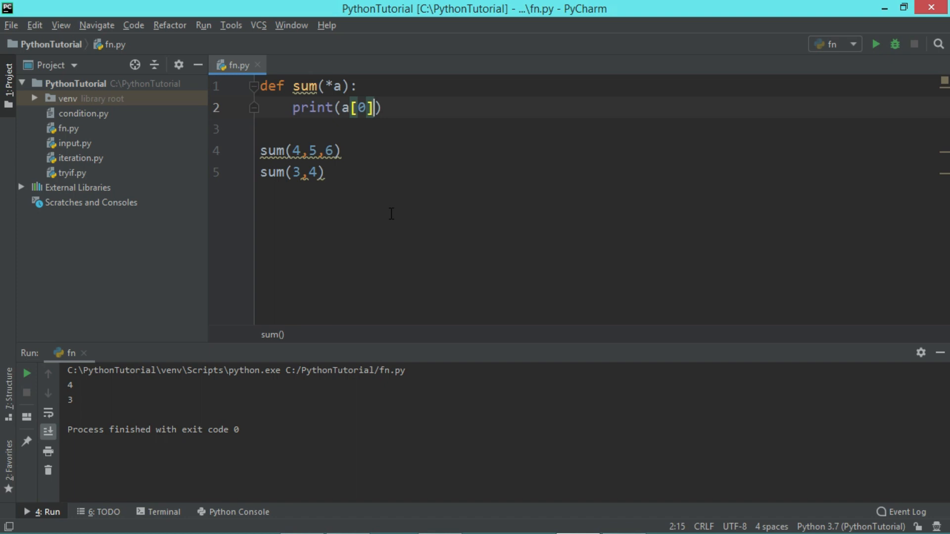
key(BackSpace)
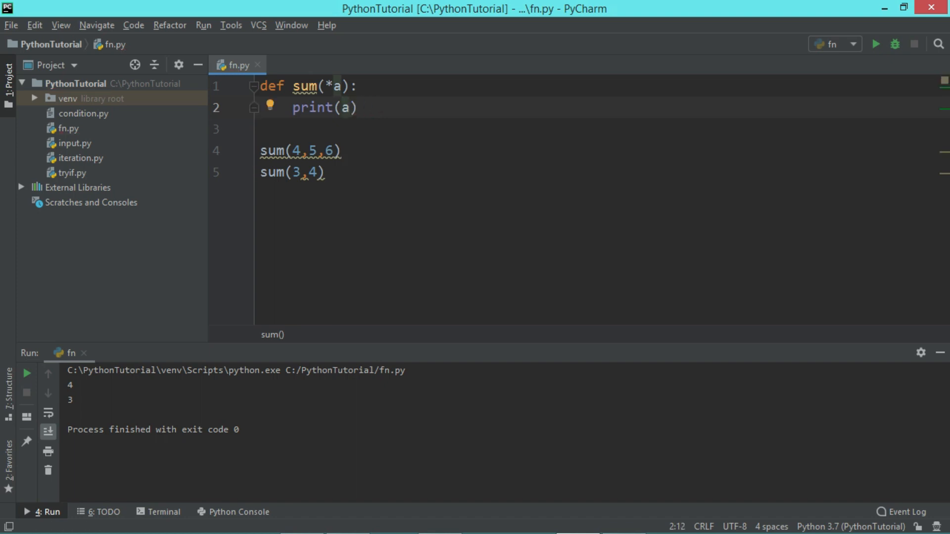
click(346, 86)
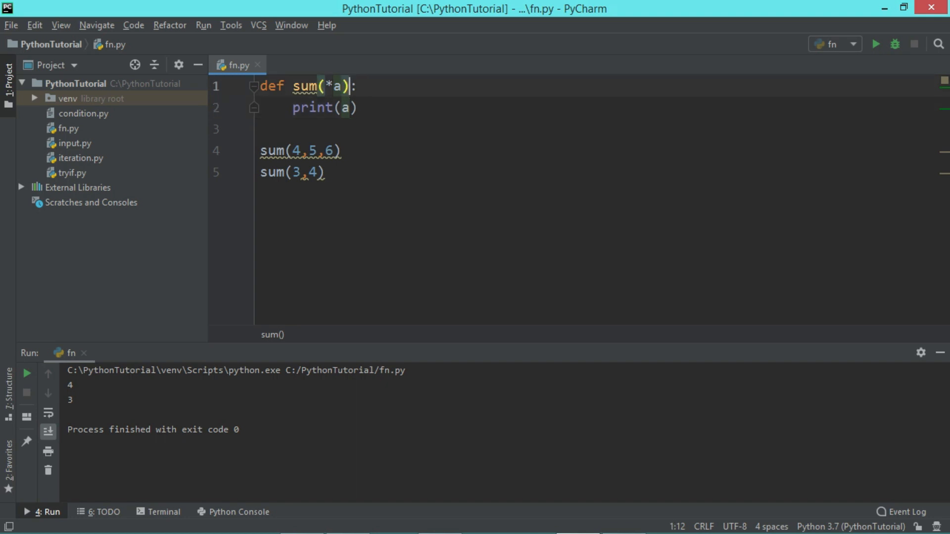